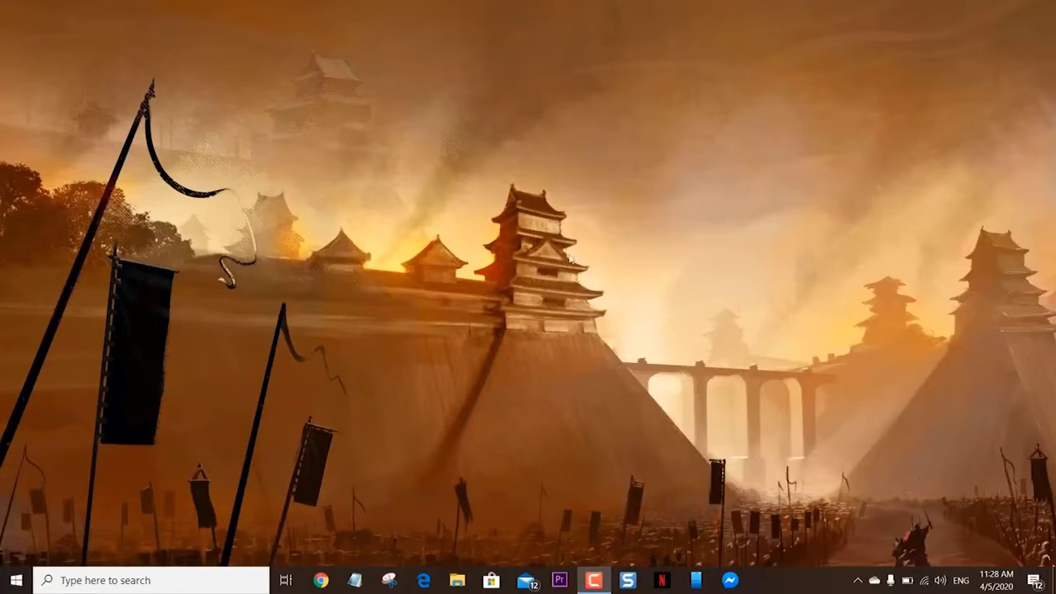
mouse_move(518, 236)
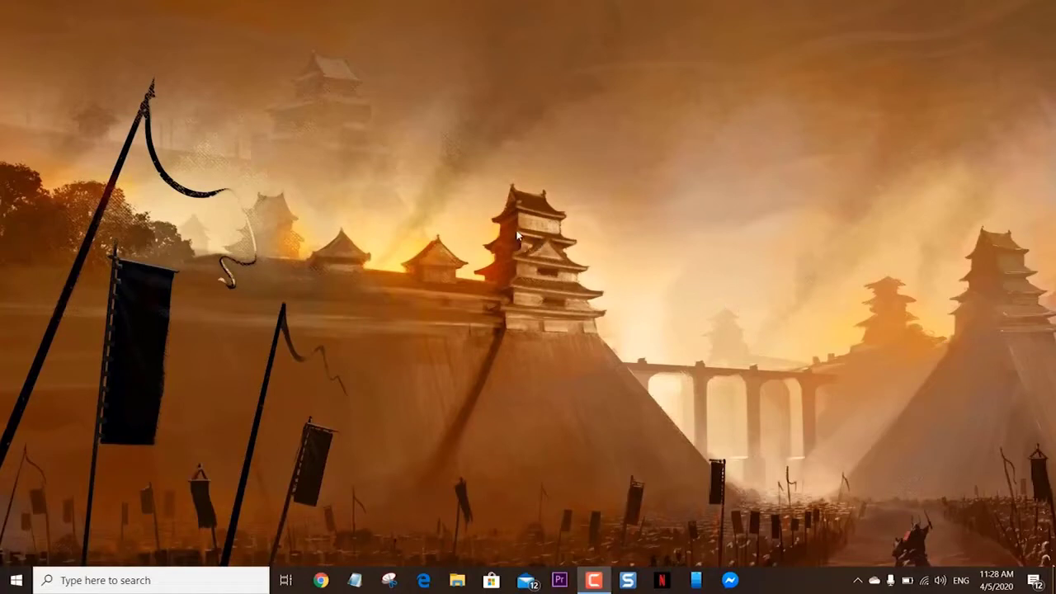
Launch AMD Radeon Software and reach the Display settings showing Virtual Super Resolution enabled
right_click(518, 238)
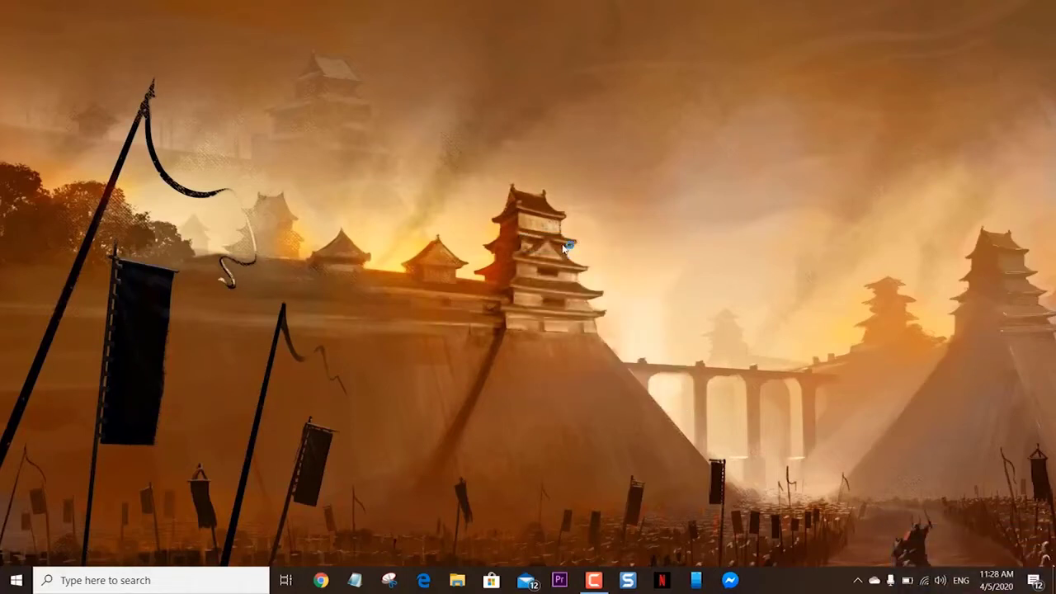
left_click(762, 581)
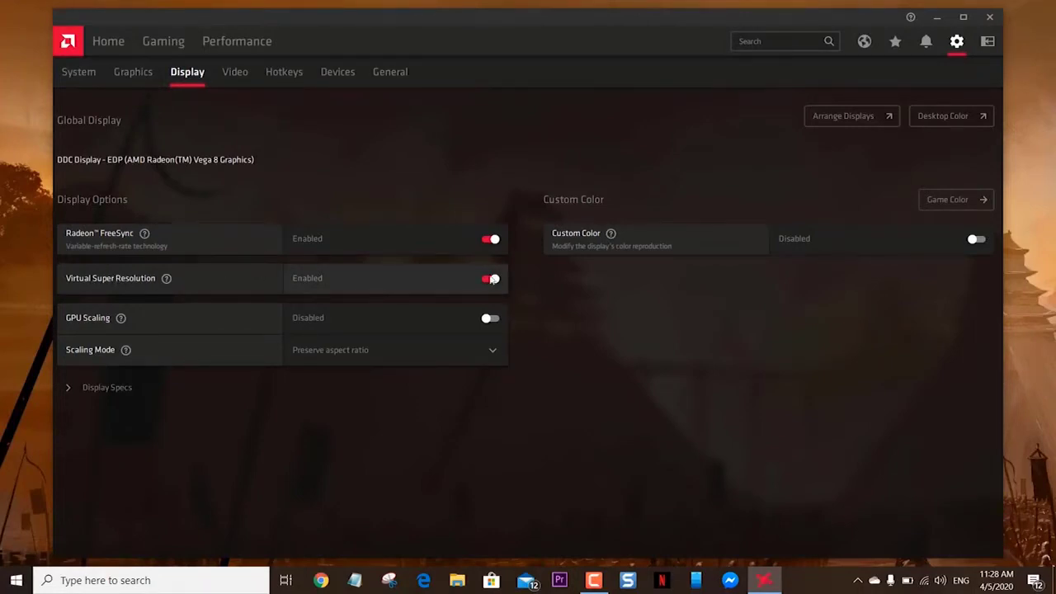
left_click(489, 277)
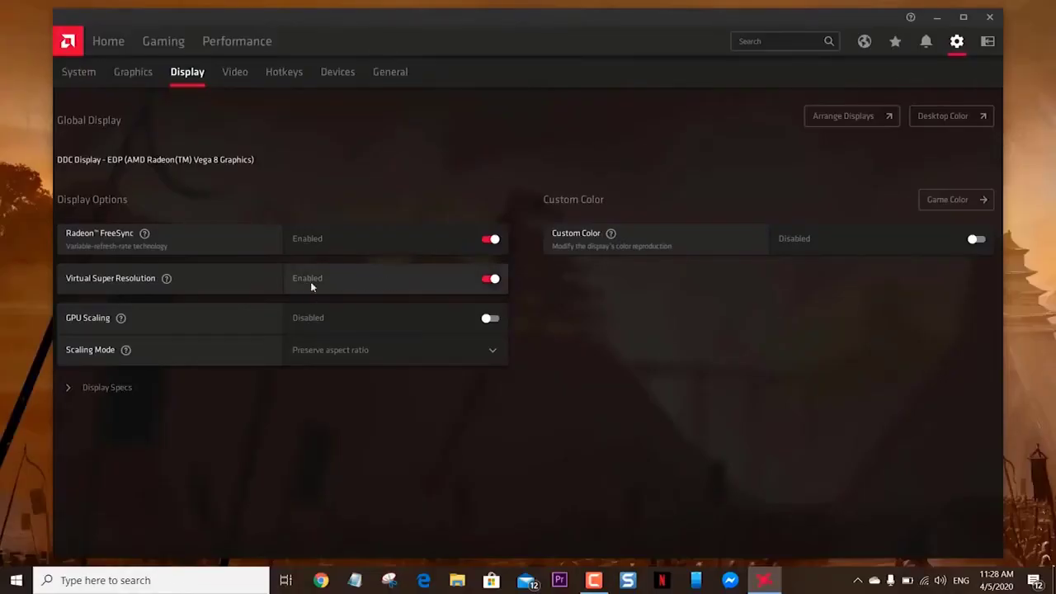
mouse_move(518, 287)
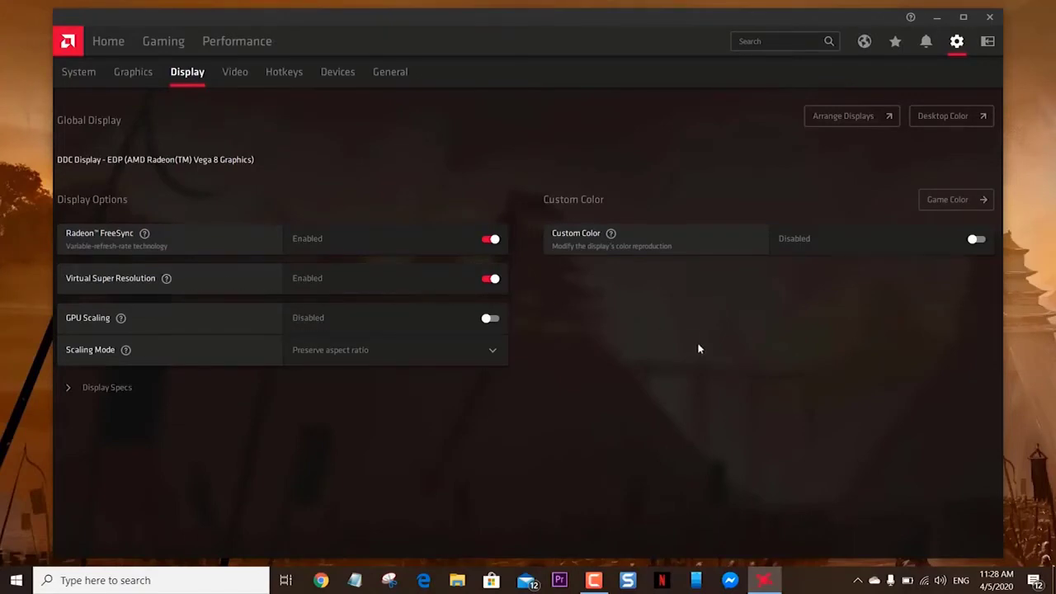
mouse_move(725, 389)
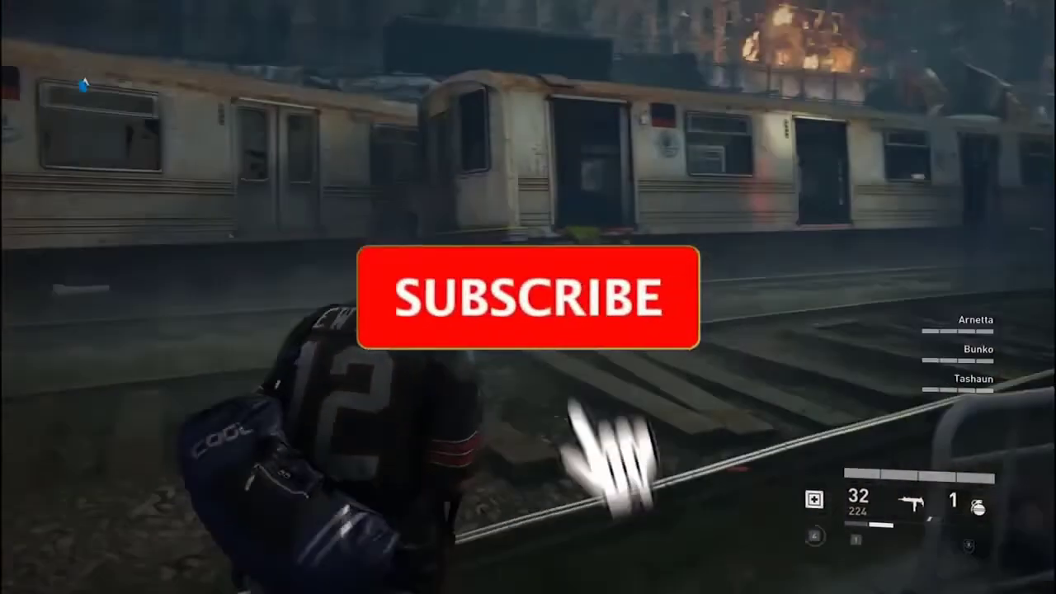
left_click(525, 297)
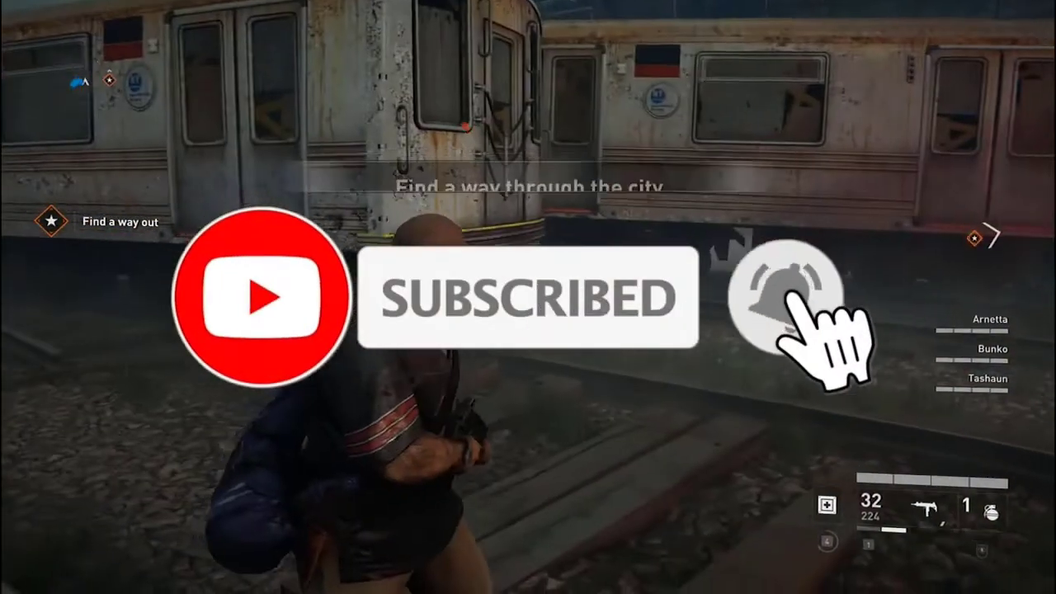